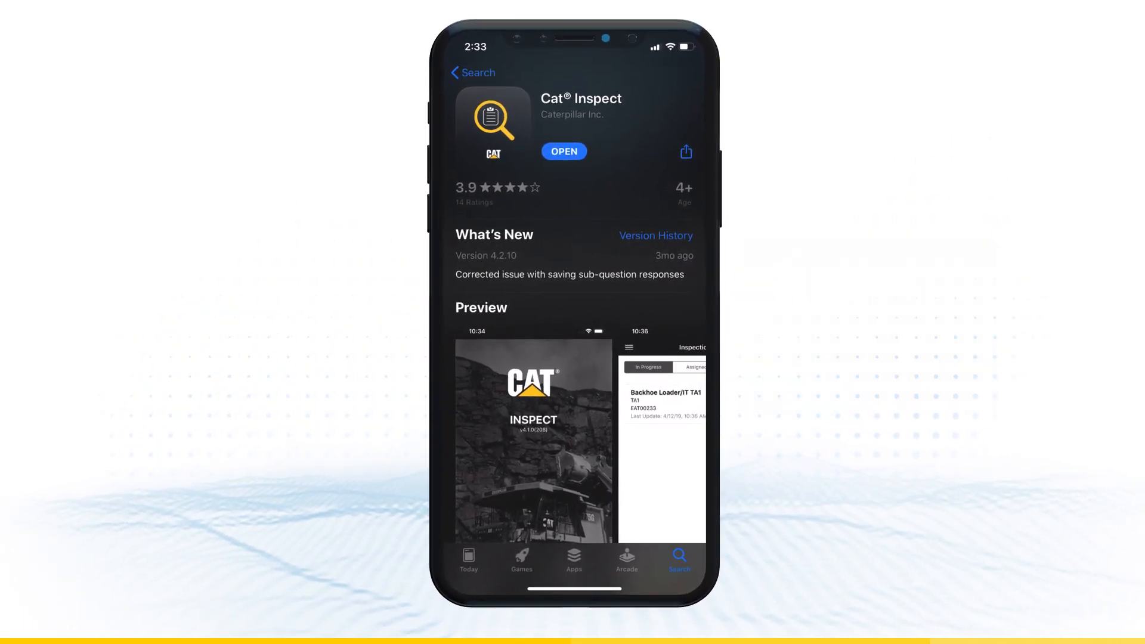
Launch the installed Cat Inspect app from its App Store page to reach the welcome screen
click(563, 151)
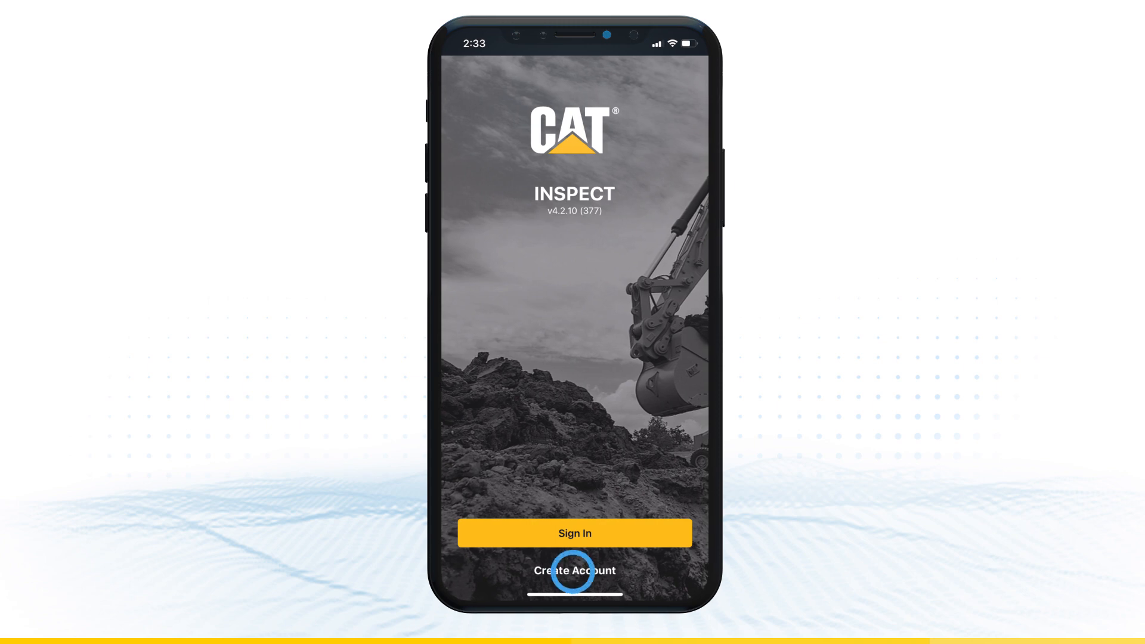
Begin account creation and fill in name, username, password, phone, country and company
click(574, 570)
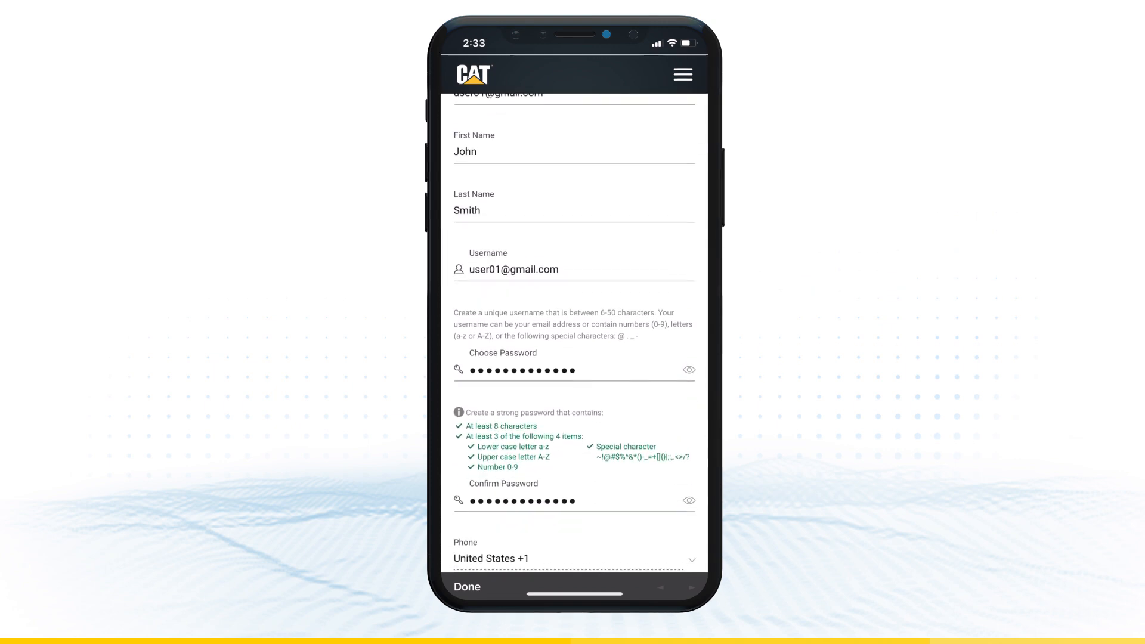
scroll(down, 3)
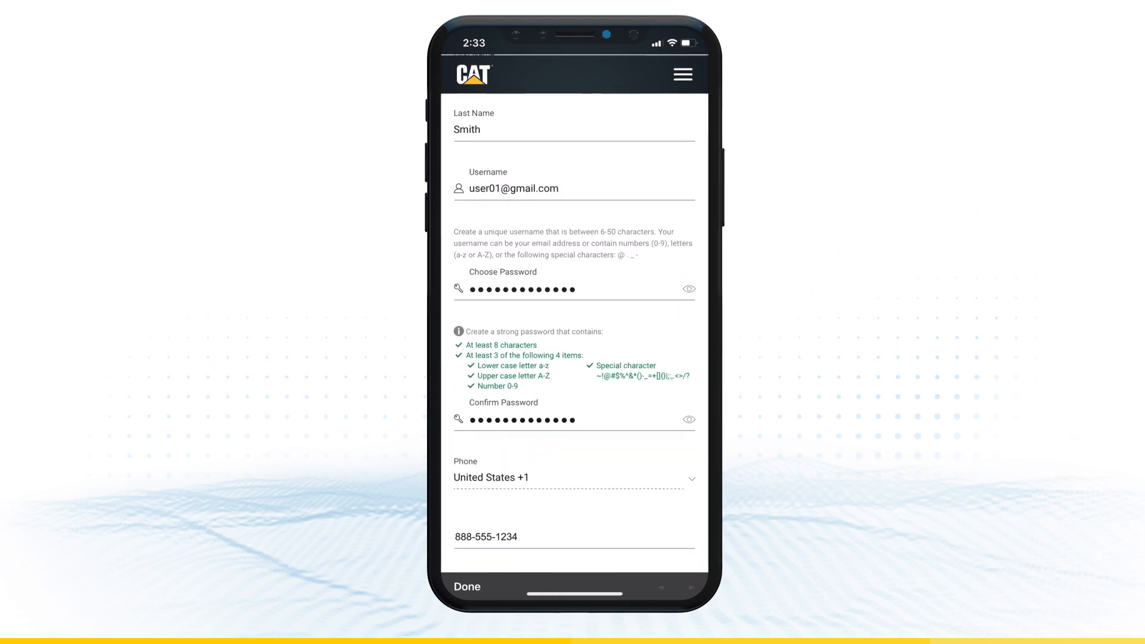
scroll(down, 3)
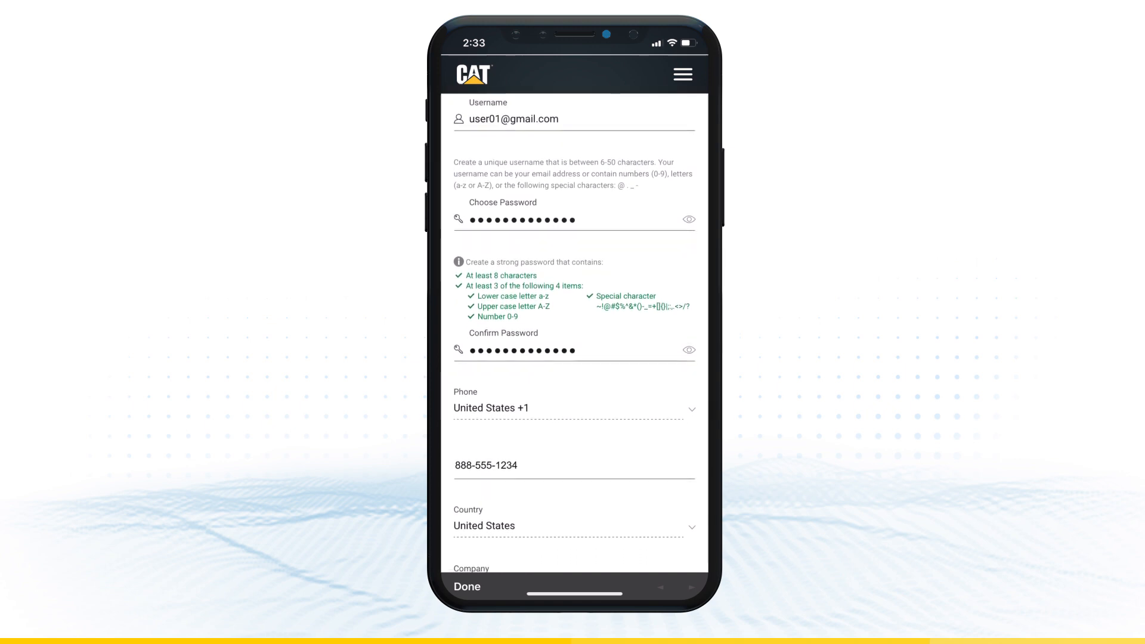
scroll(down, 3)
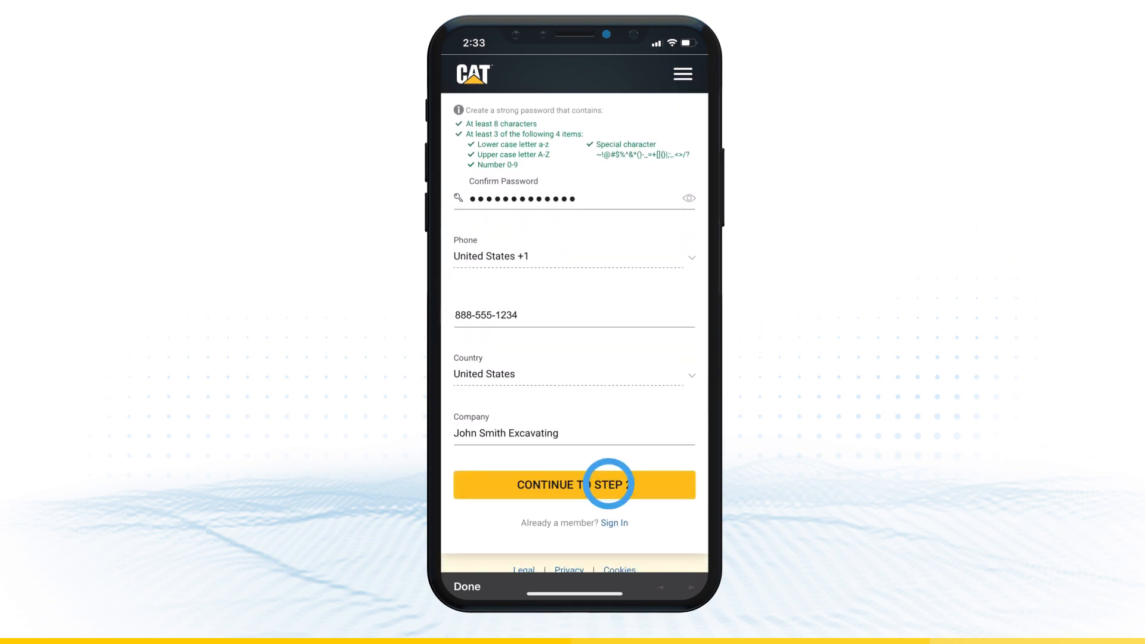
On step 2, search and add the Carolina Cat dealer in Troy, then continue toward step 3
click(574, 485)
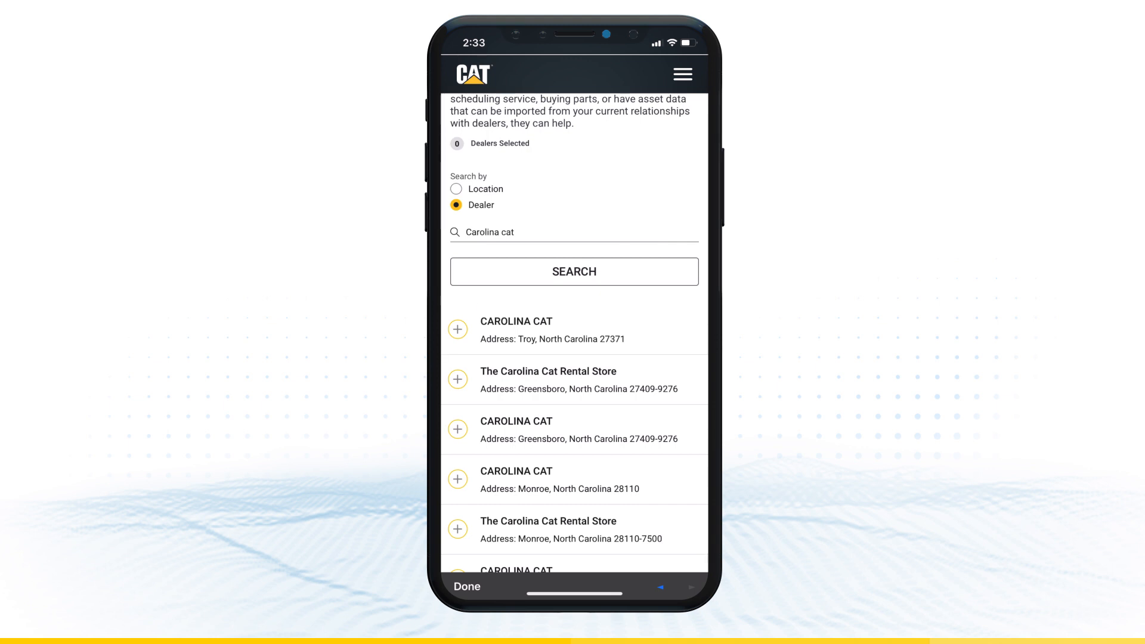
click(458, 329)
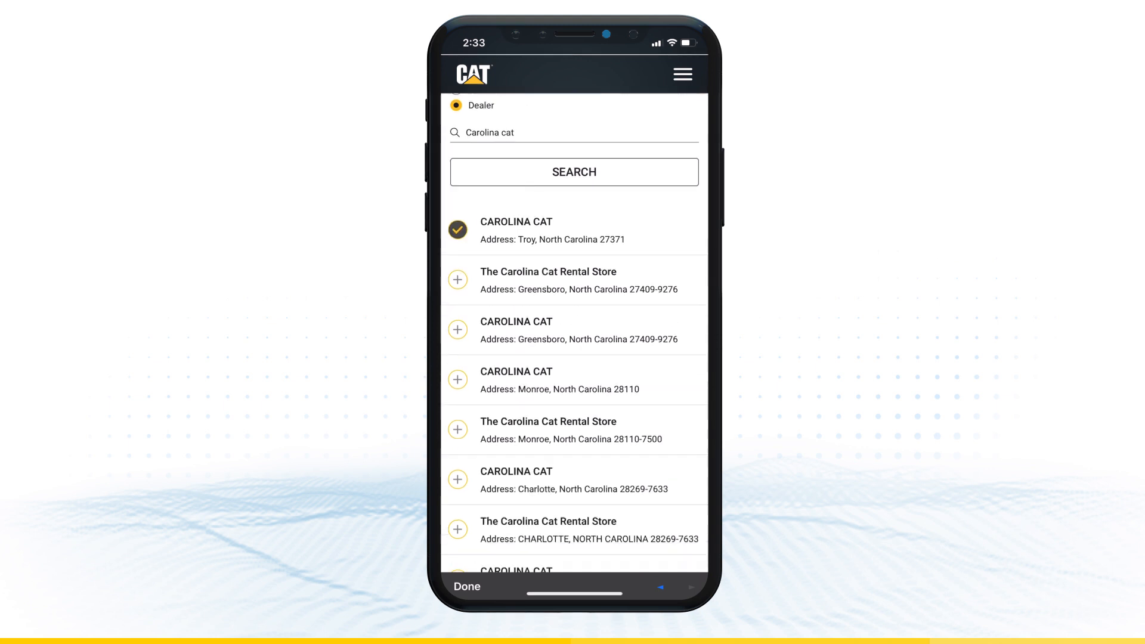
scroll(down, 3)
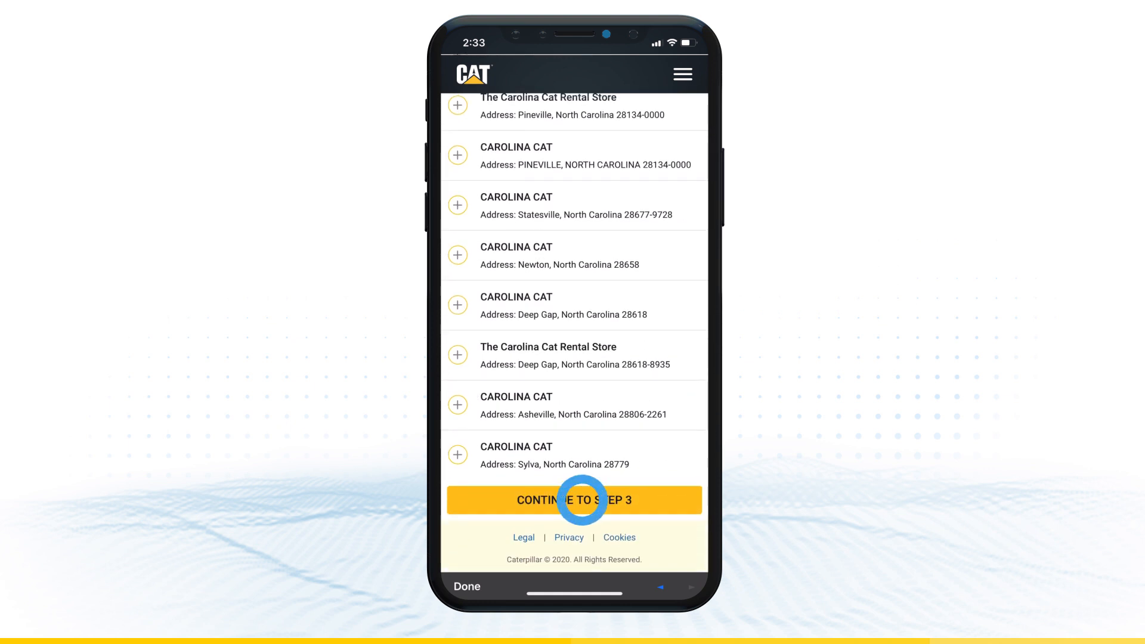
click(574, 500)
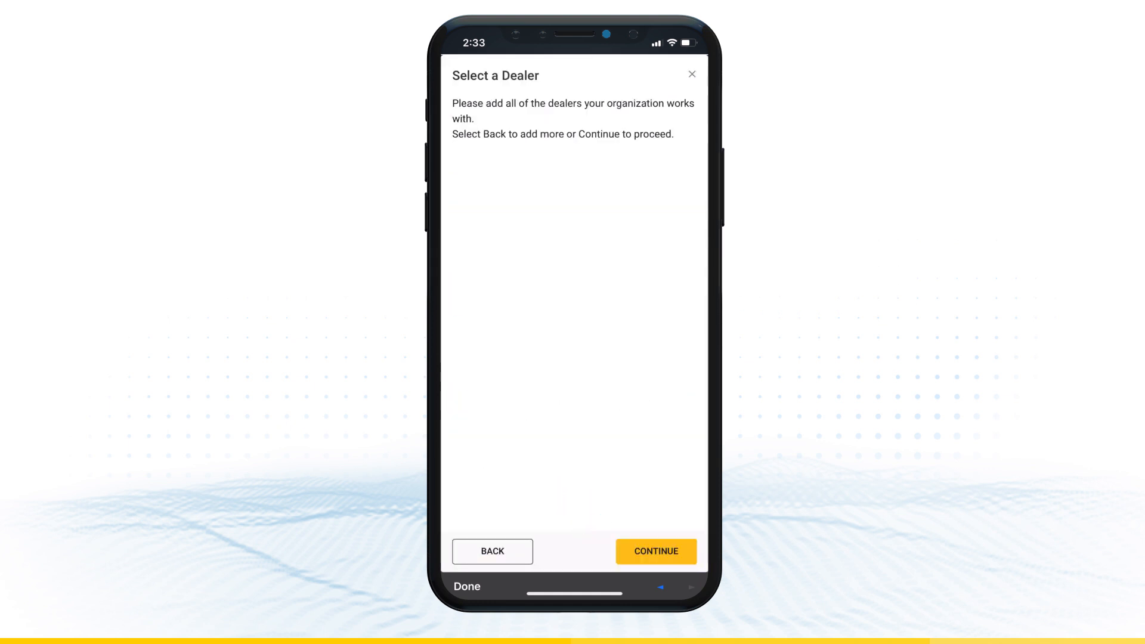
Enter a business street address for the Carolina Cat link and finish sign-up into the Inspections list
click(655, 552)
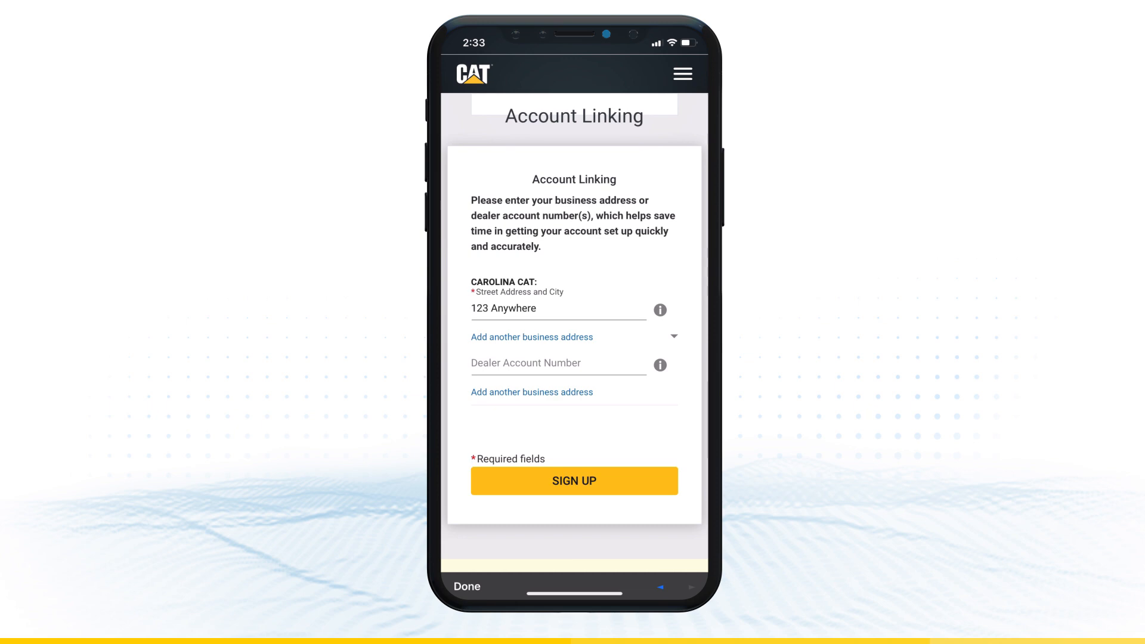
click(574, 480)
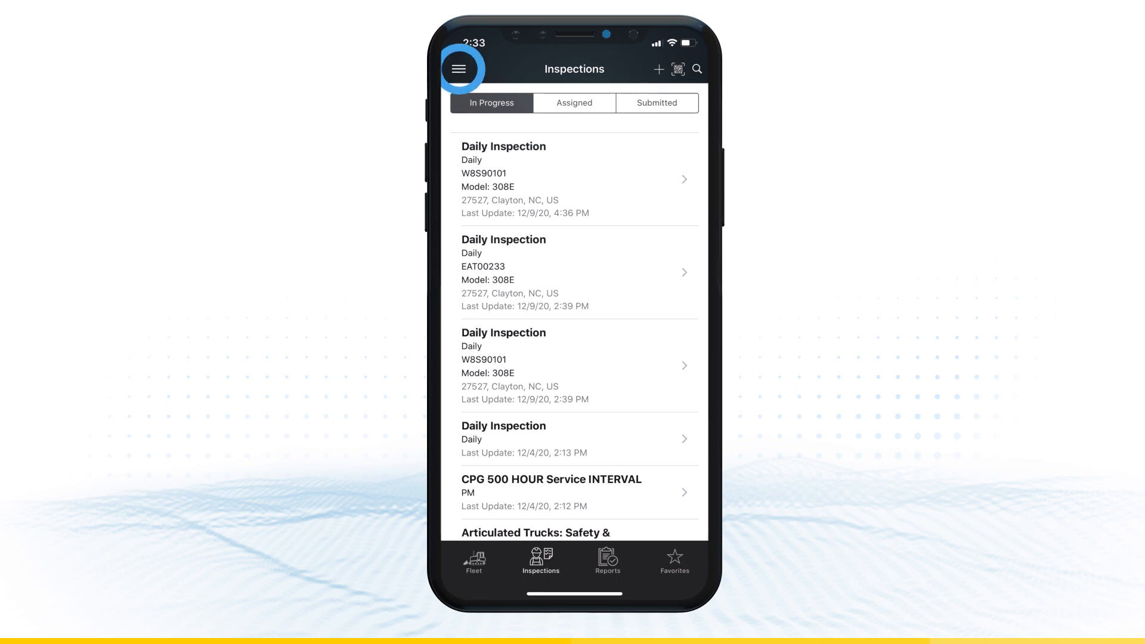
Go to Settings via the main menu and show the default email field without changing it
click(459, 69)
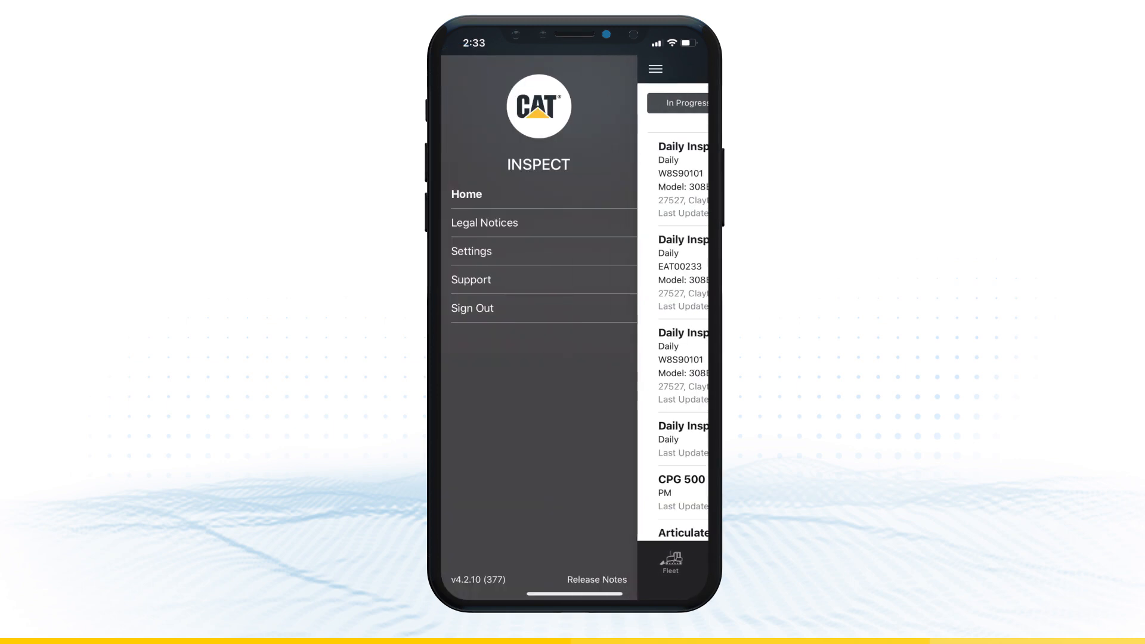
click(470, 251)
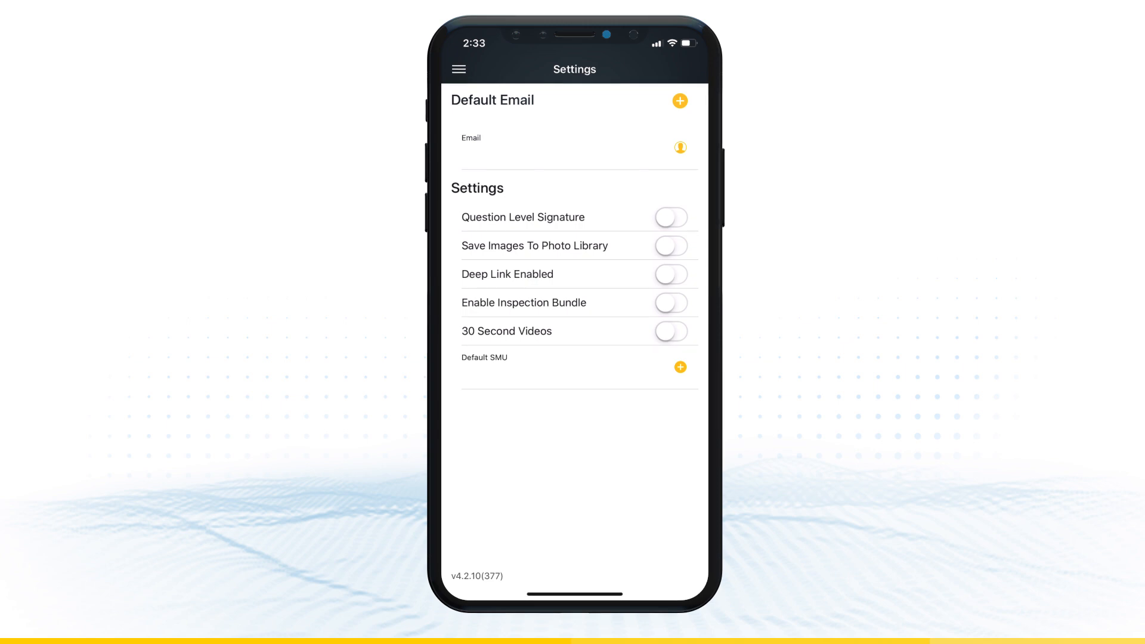
click(570, 158)
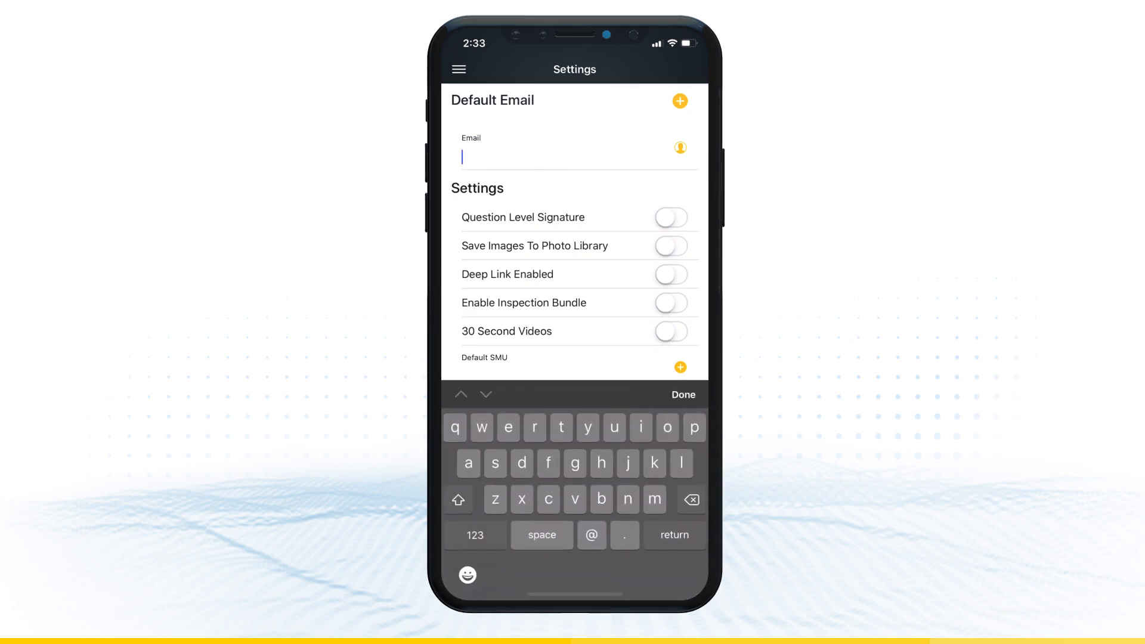
click(682, 394)
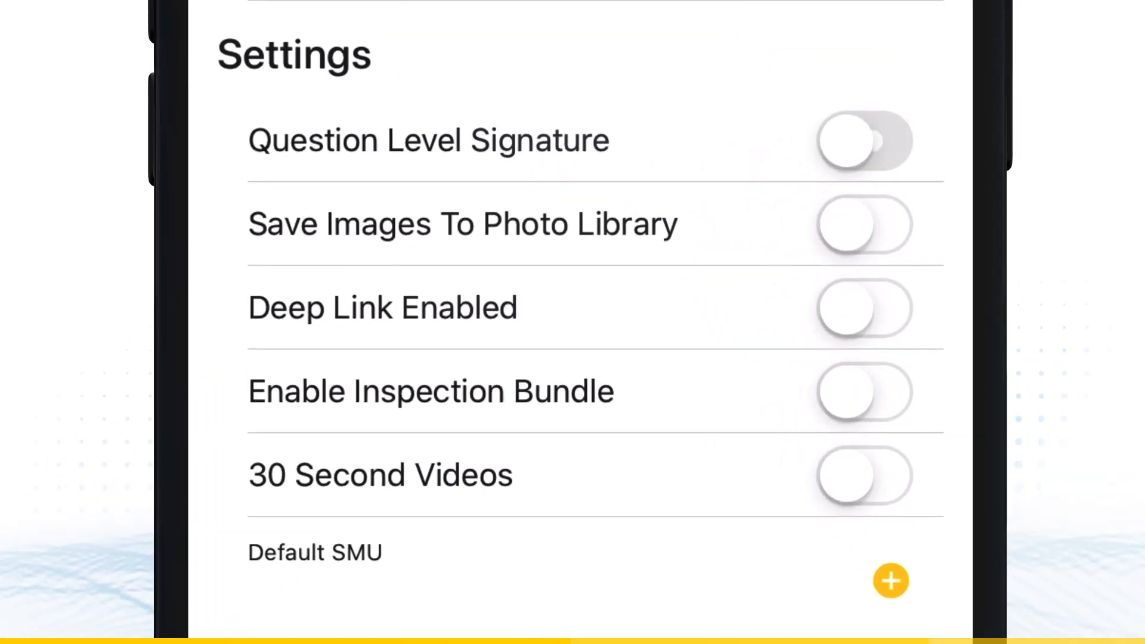
click(864, 141)
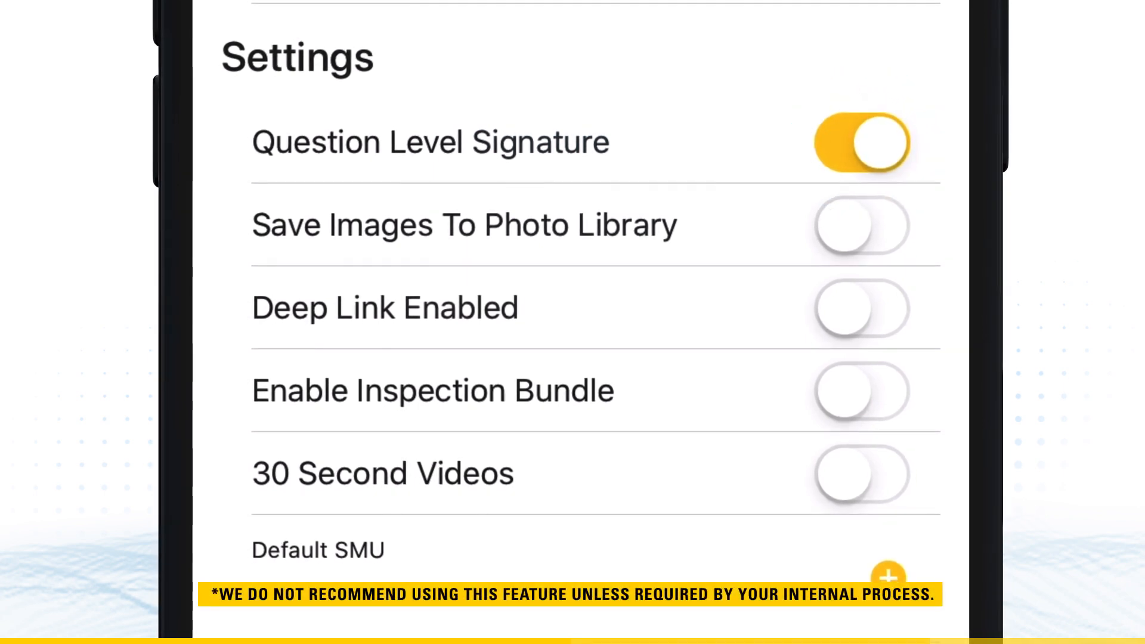
click(860, 143)
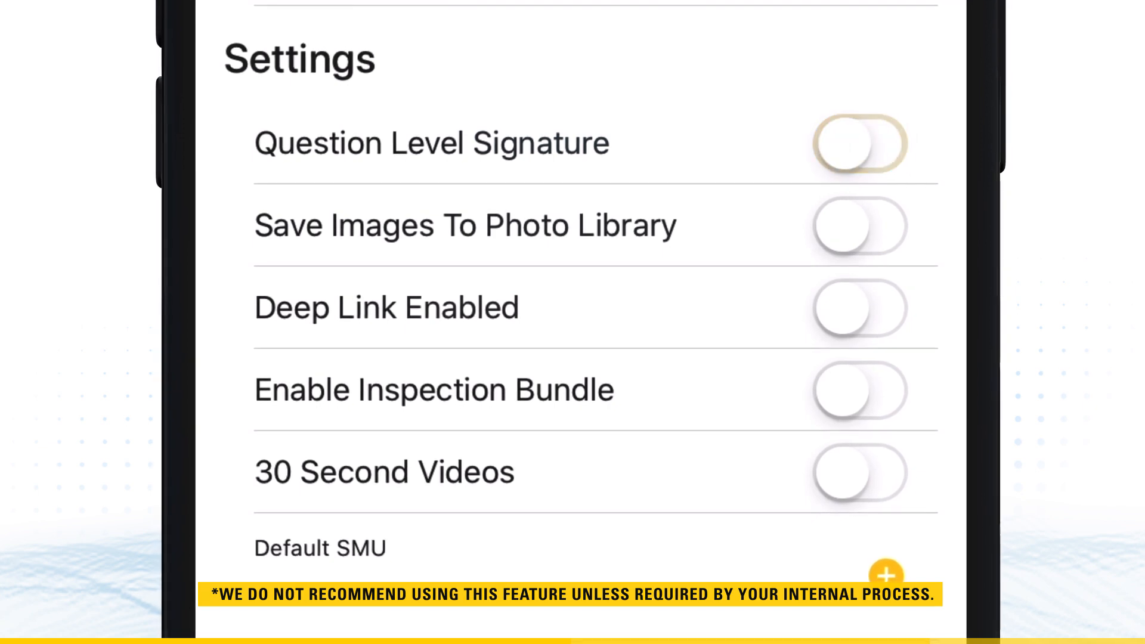
click(860, 226)
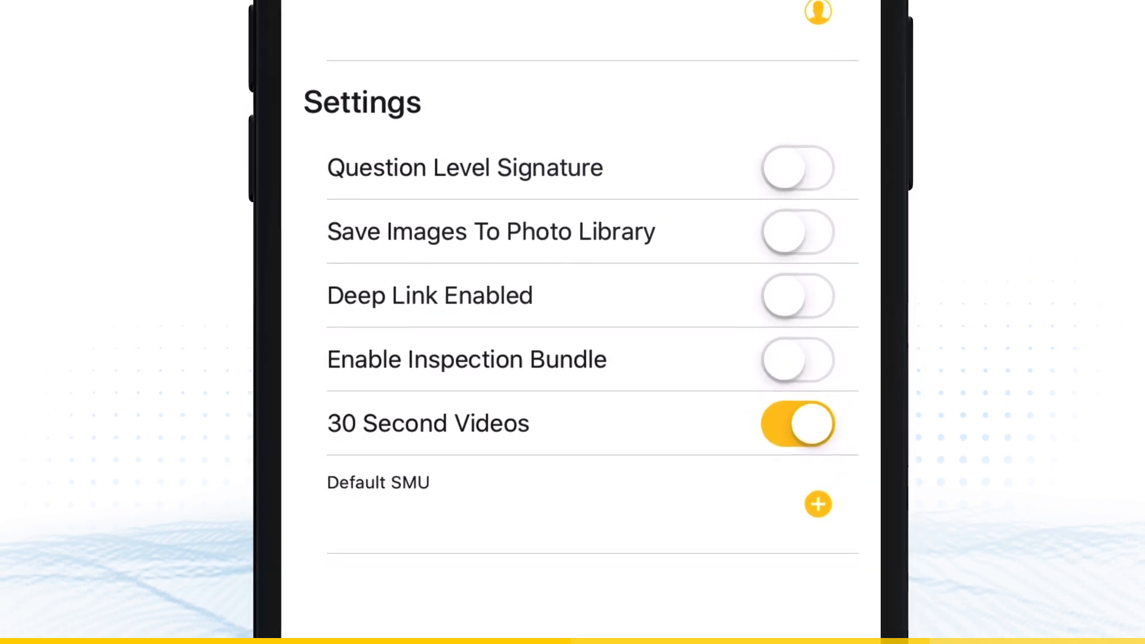
scroll(up, 3)
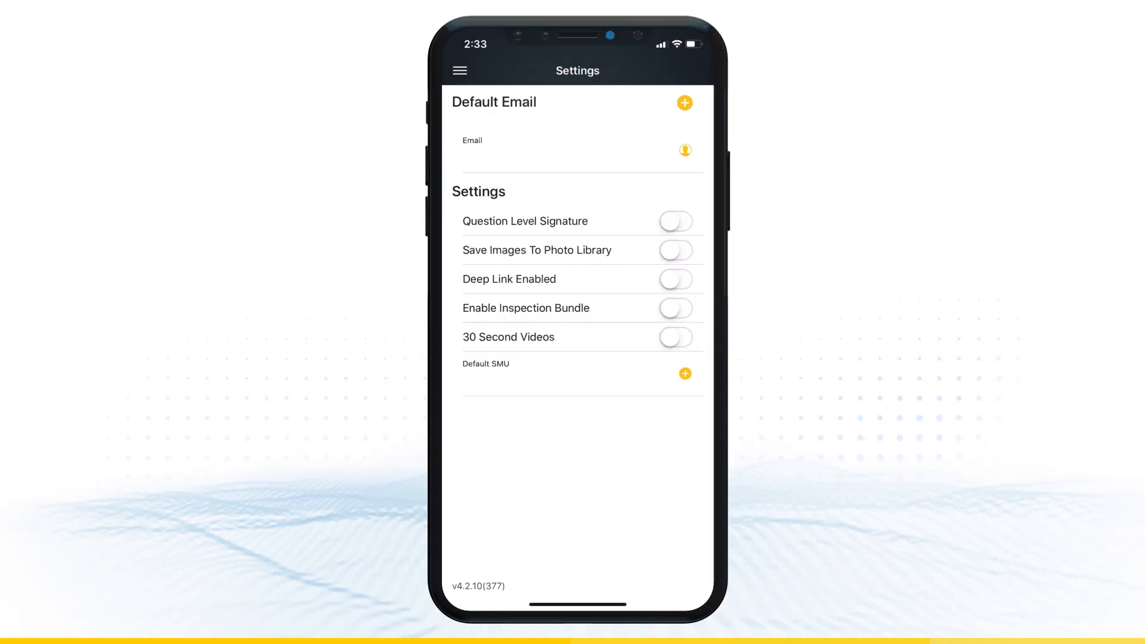
Choose Cycles as the Default SMU from the Select SMU list
click(685, 373)
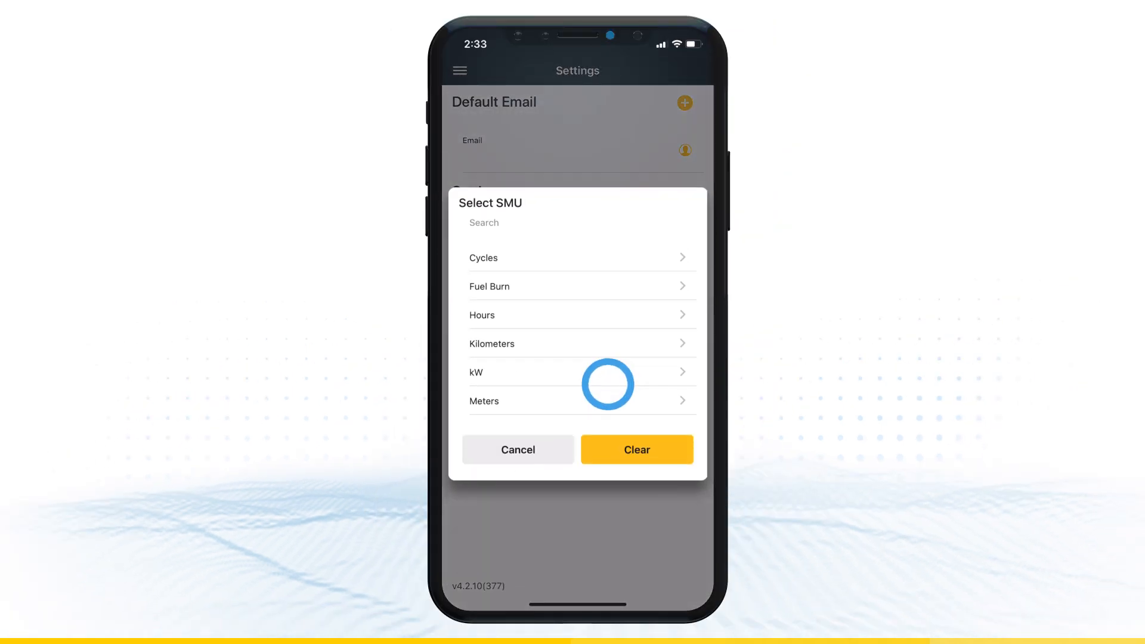
click(483, 258)
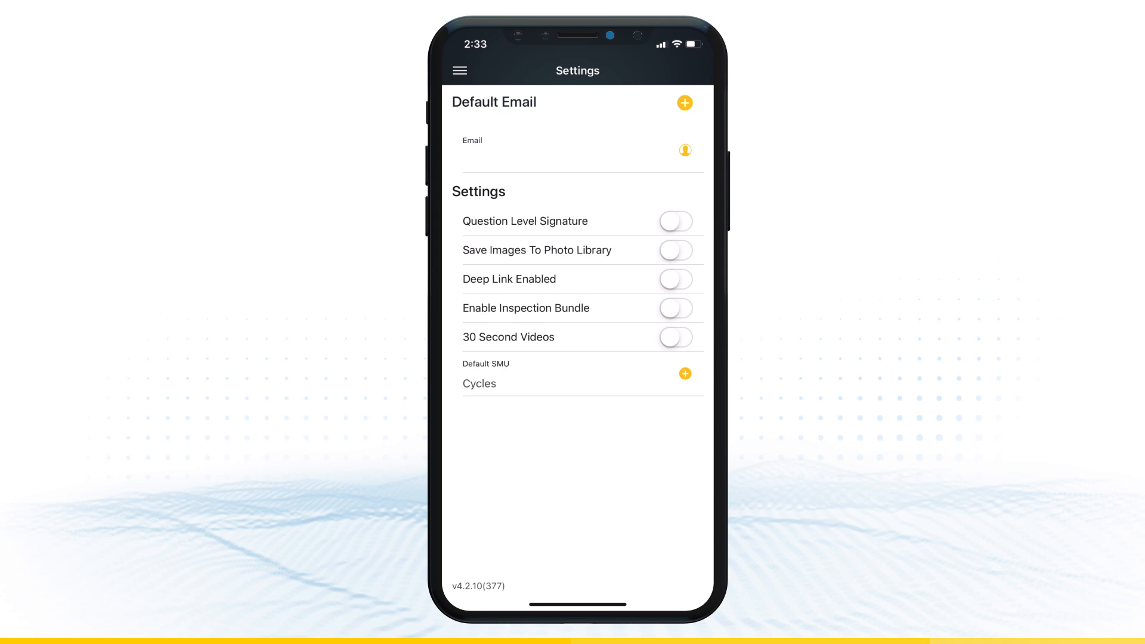
click(458, 71)
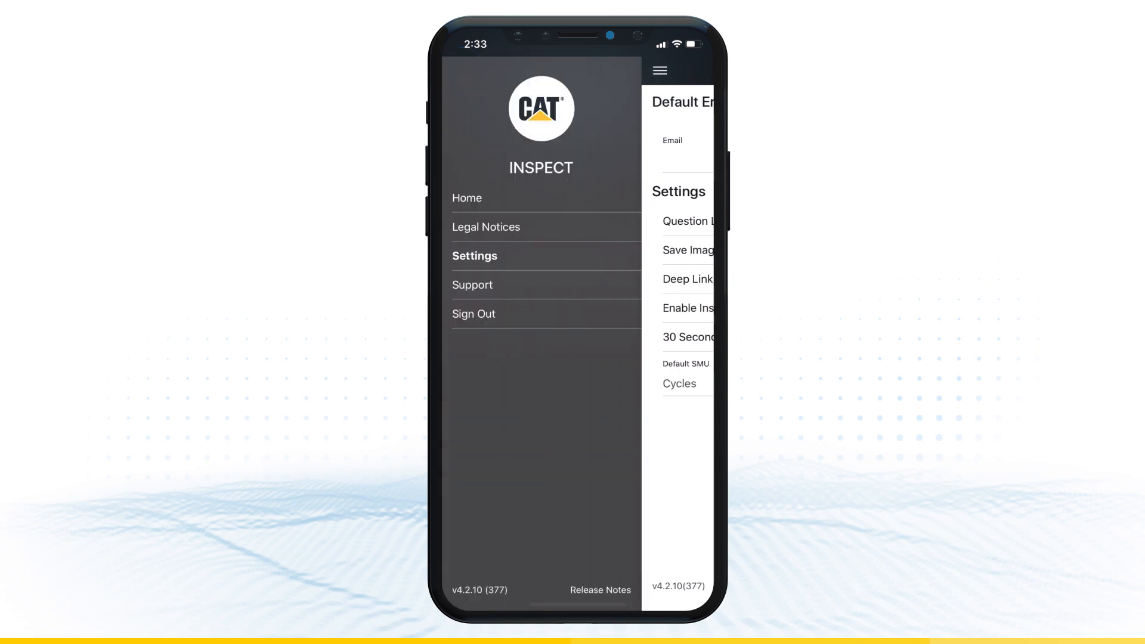
Show the Support page with its phone number and issue description field
click(472, 285)
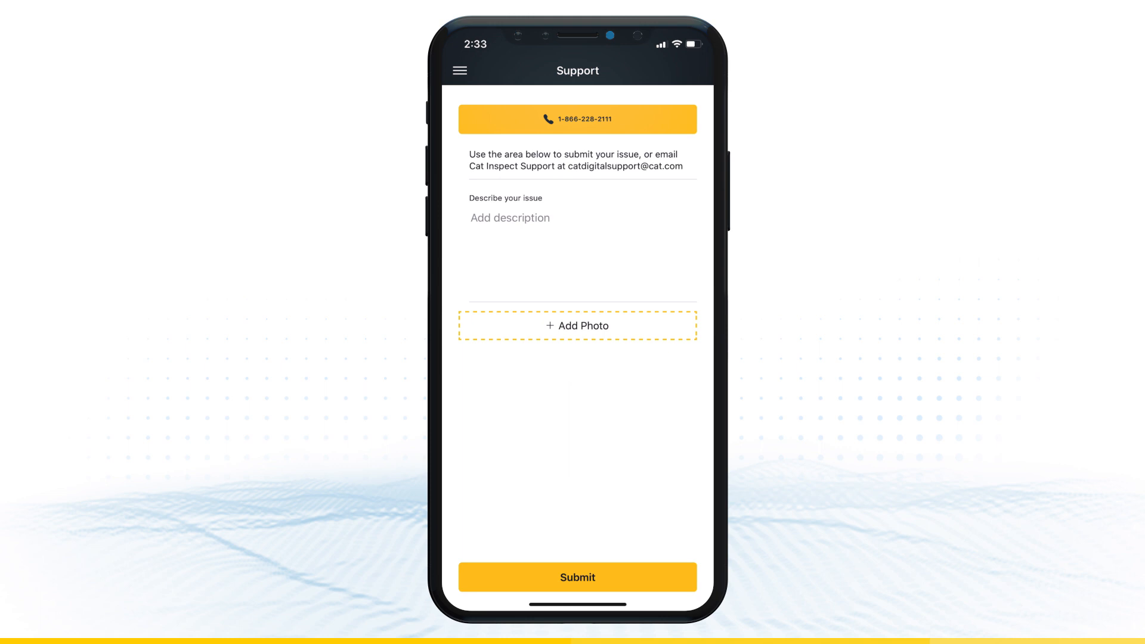
click(577, 119)
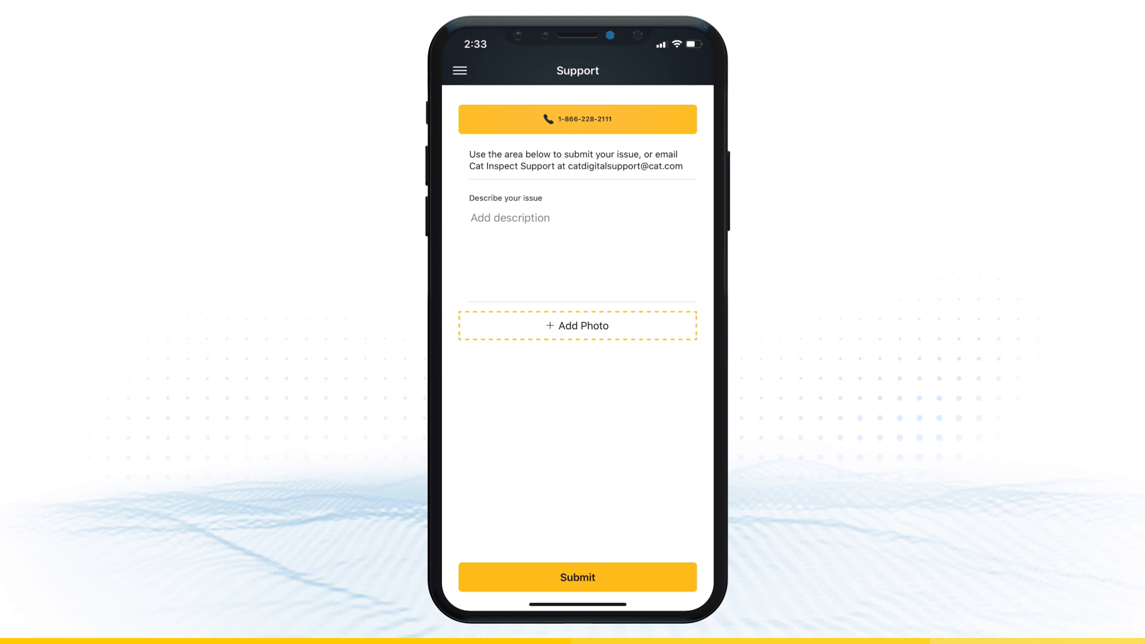
click(460, 71)
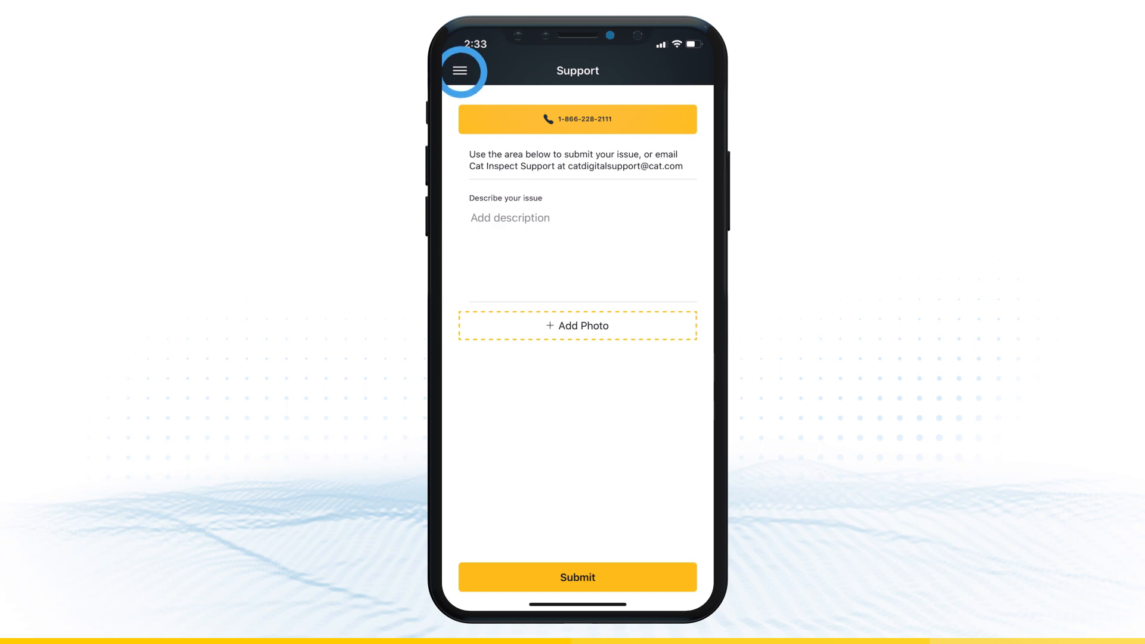
Return to the home Fleet list of Caterpillar machines via the main menu
click(459, 70)
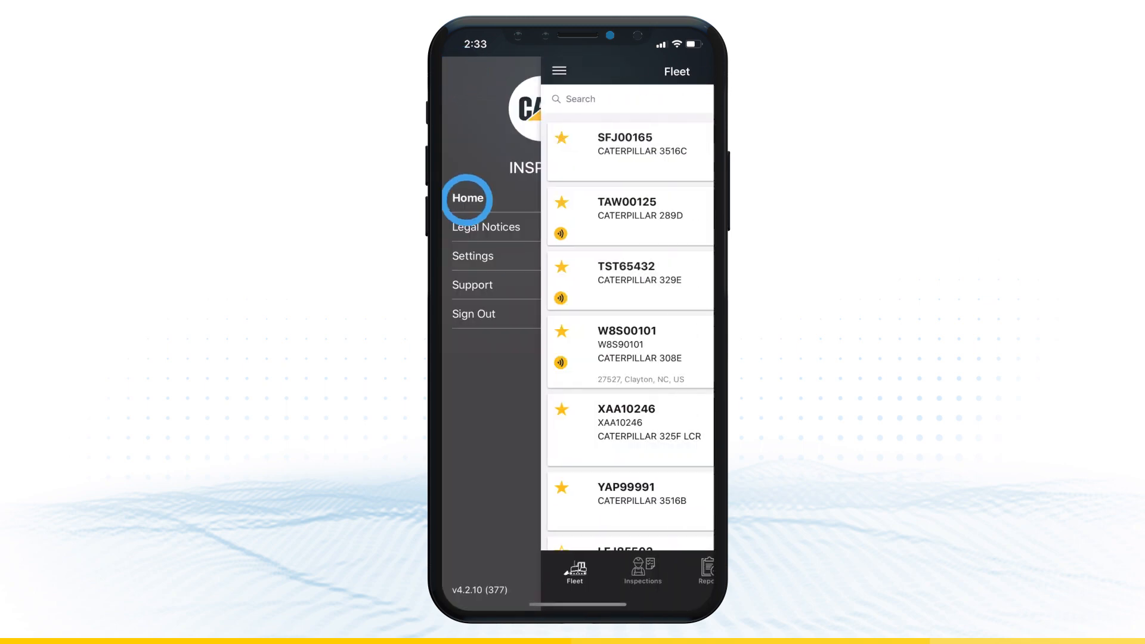
click(466, 197)
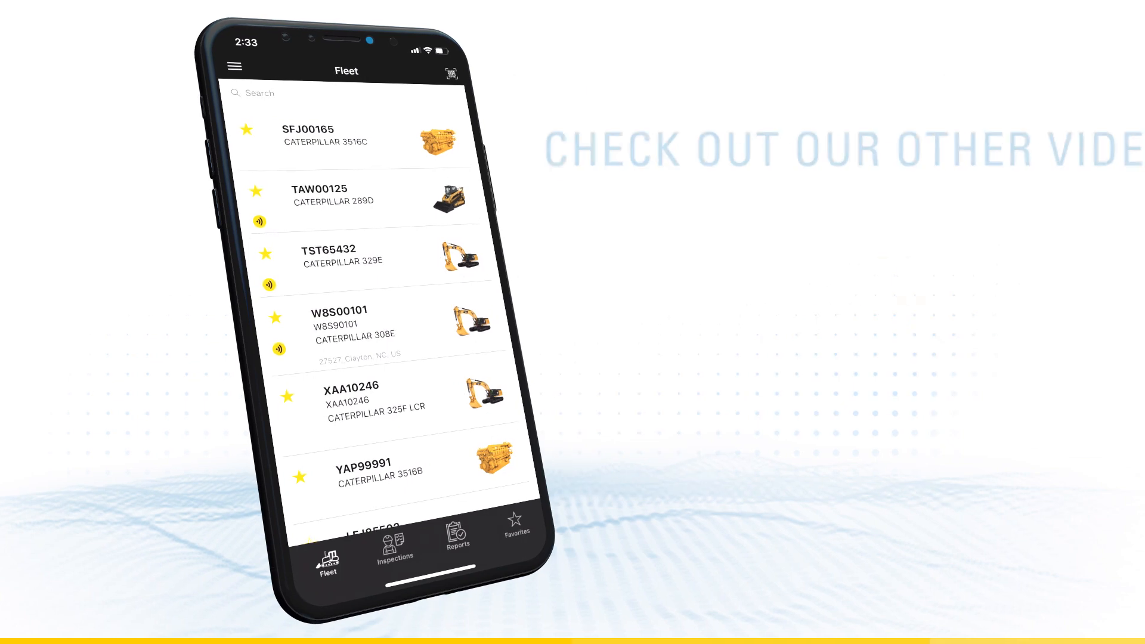